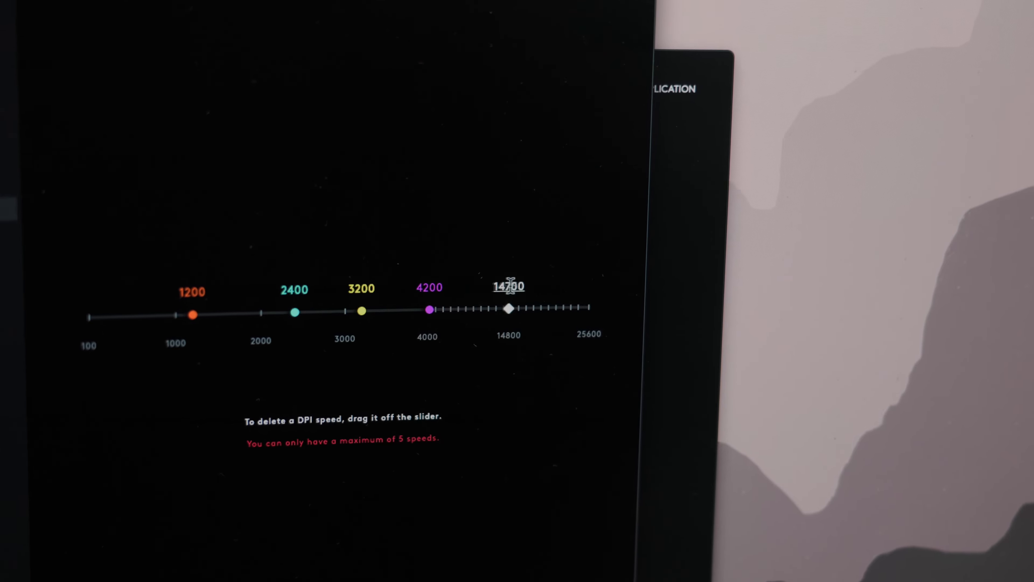
- Raise the fifth DPI speed on the slider to about 14700, above 1200, 2400, 3200 and 4200
drag(508, 309, 588, 308)
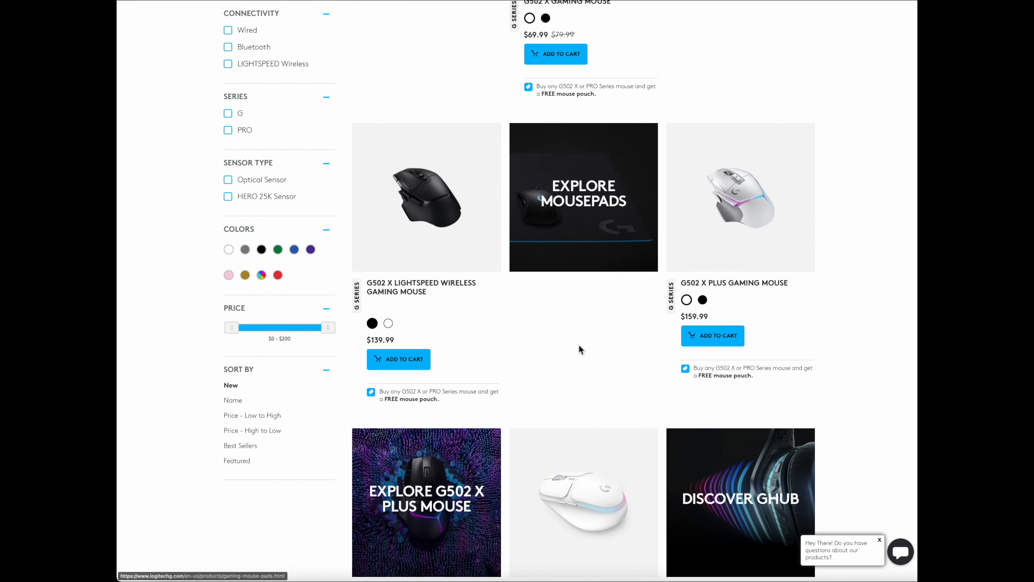
- View the G502 X LIGHTSPEED Wireless Gaming Mouse page and its LIGHTSPEED WIRELESS section
click(427, 197)
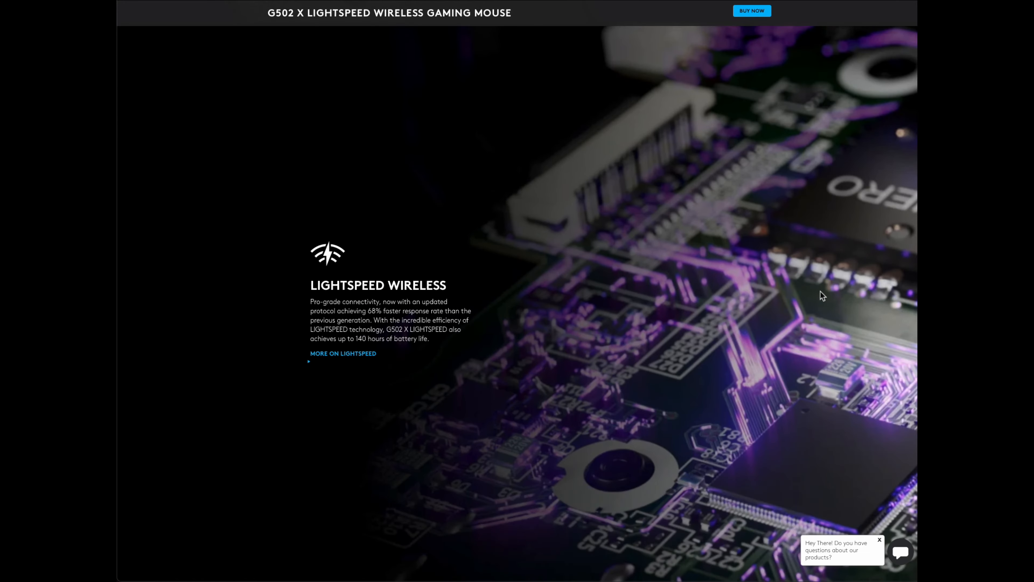